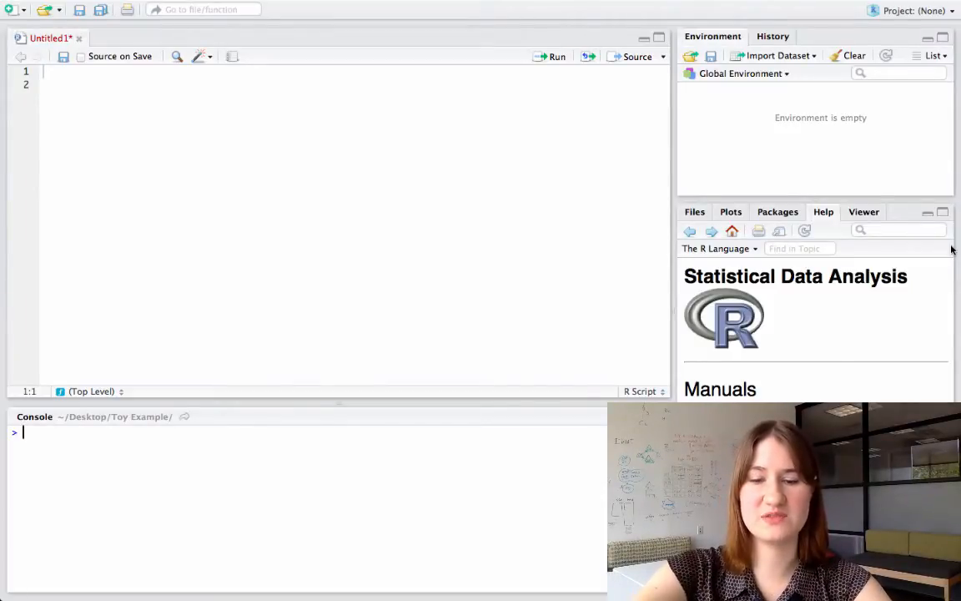
mouse_move(776, 182)
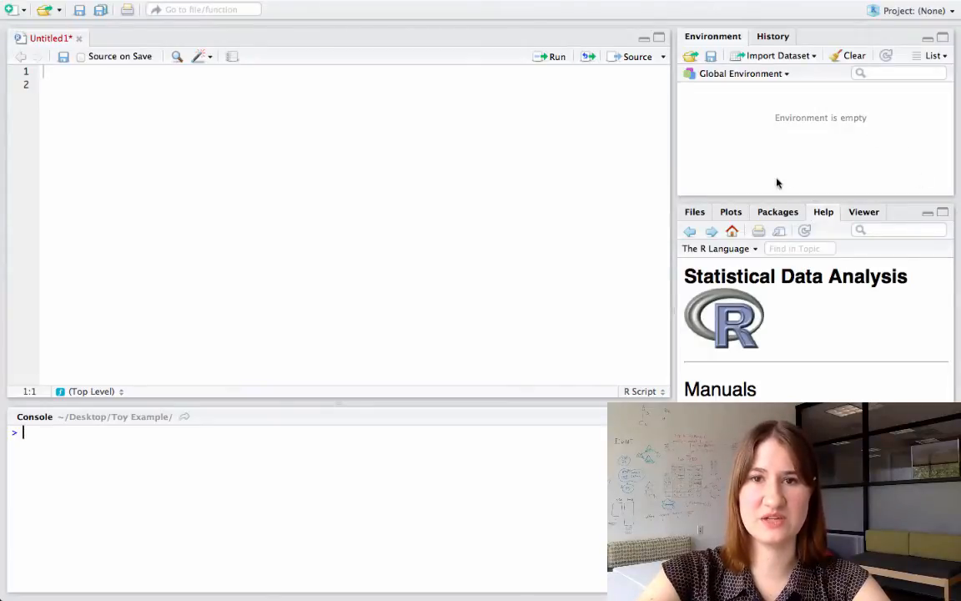
Write install.packages("pwr") and library(pwr) in the script and run the library line
type("i")
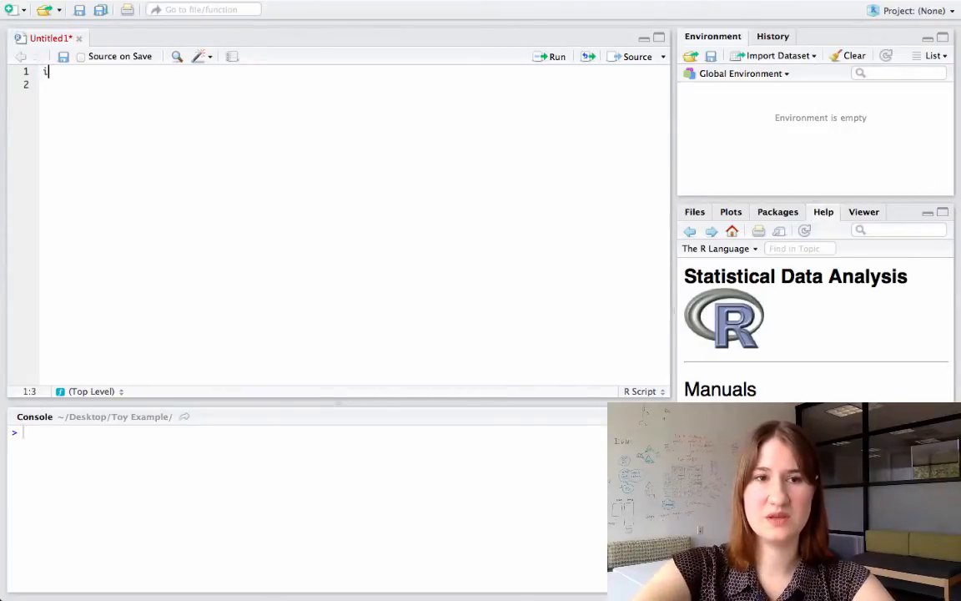
type("install.pak")
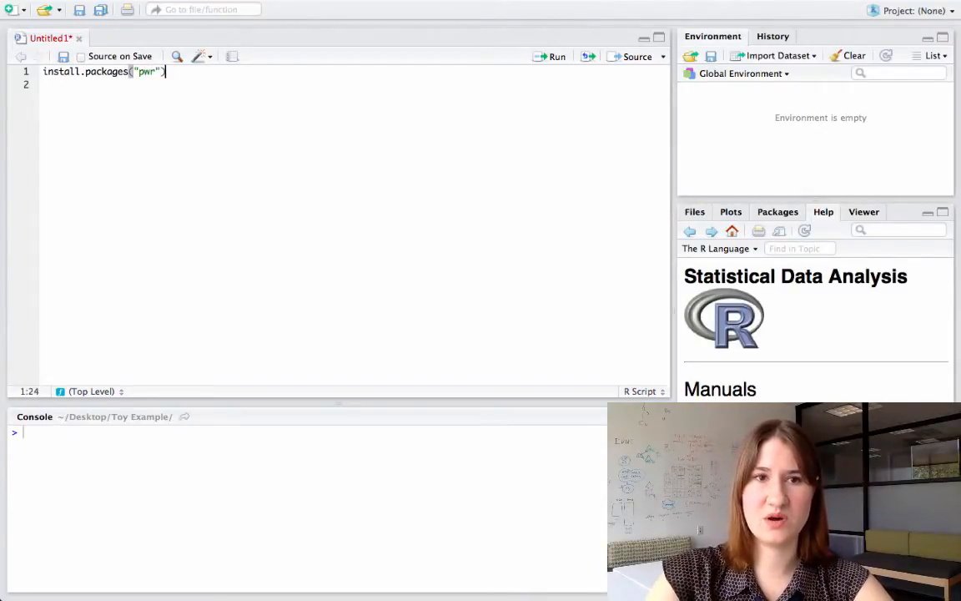
key("Return")
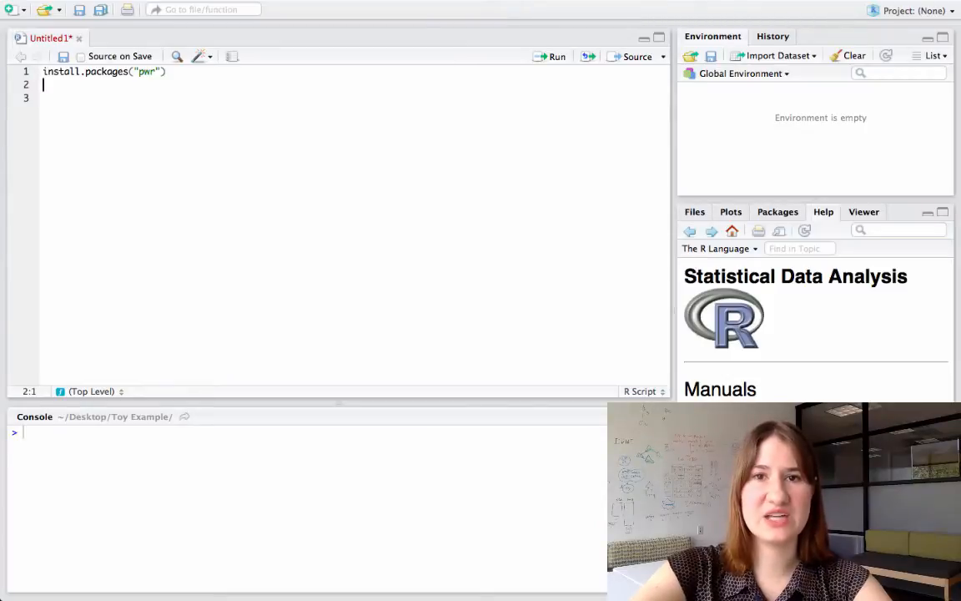
type("librar")
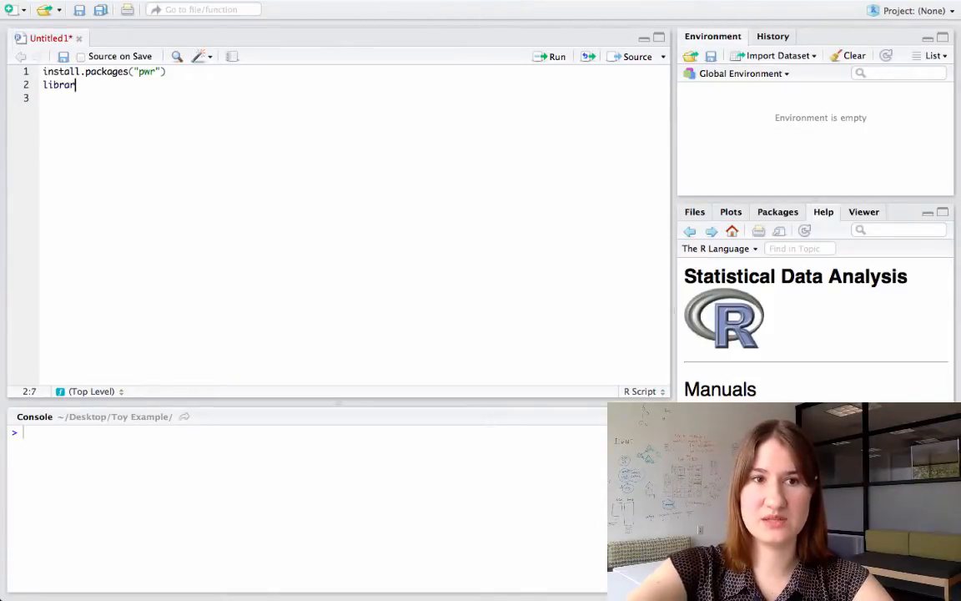
type("(pwr)")
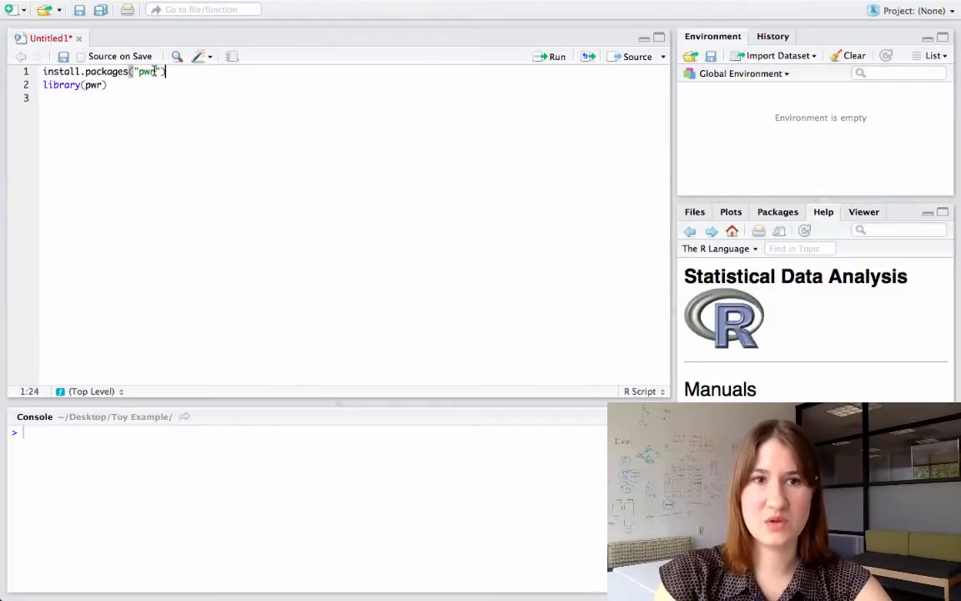
left_click(554, 57)
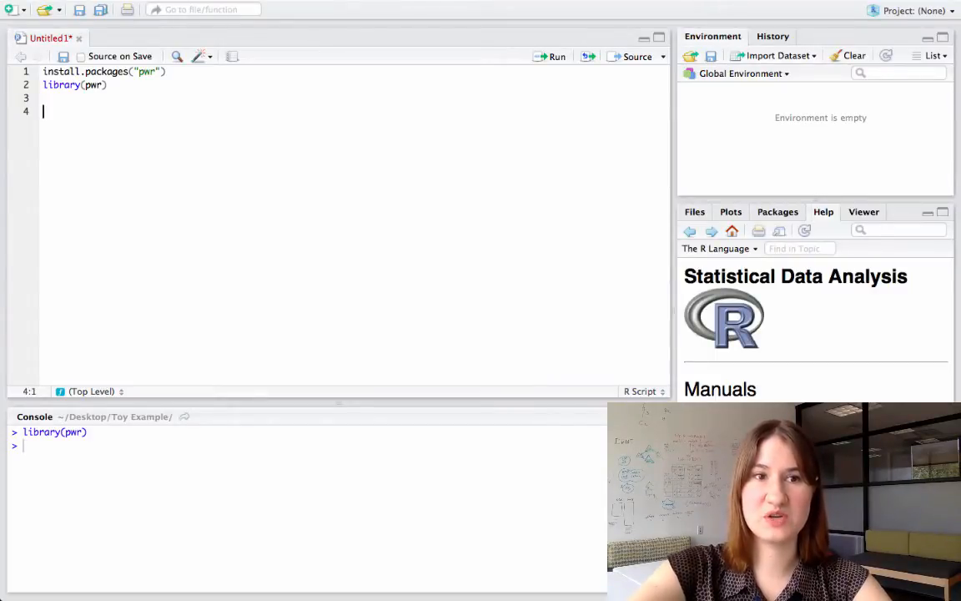
Begin a pwr.t.test call with empty n, d and sig.level arguments
type("pwr.t.")
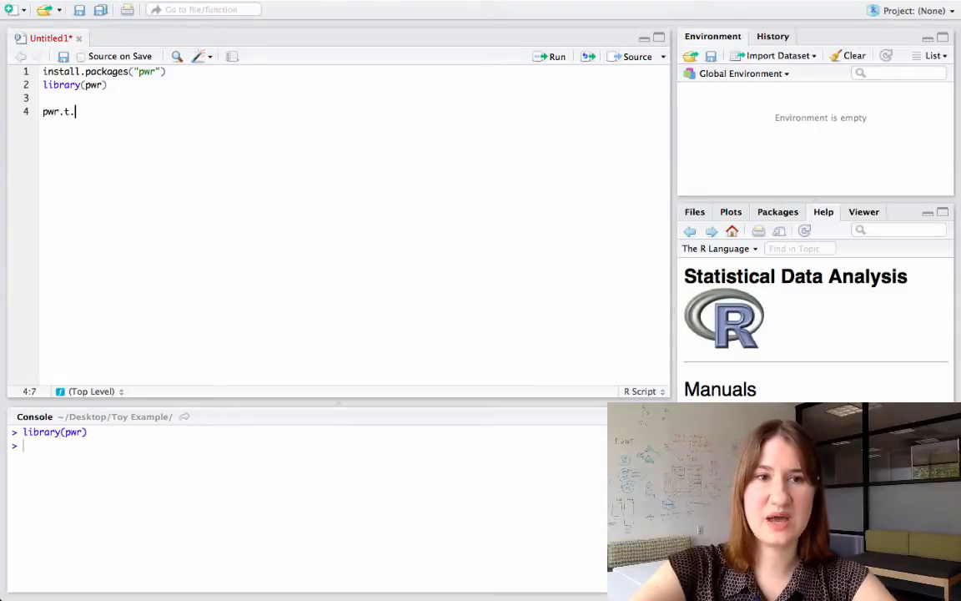
type("test()")
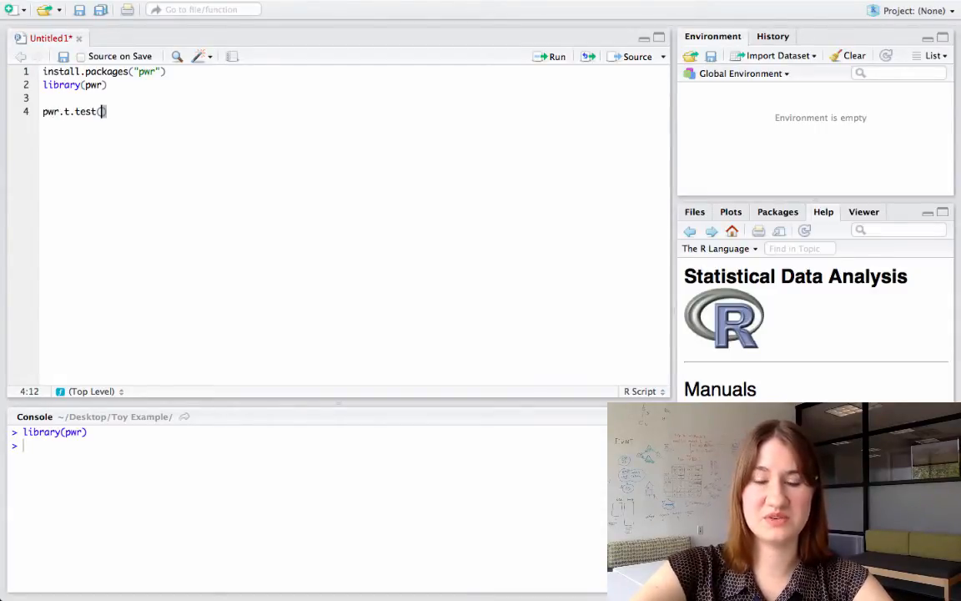
type("n =,")
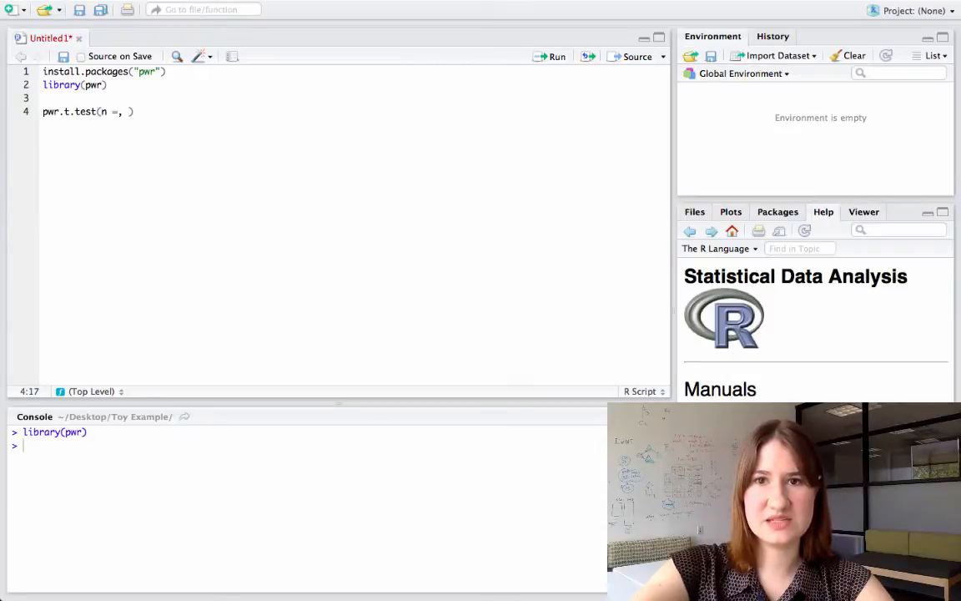
type("d =, s")
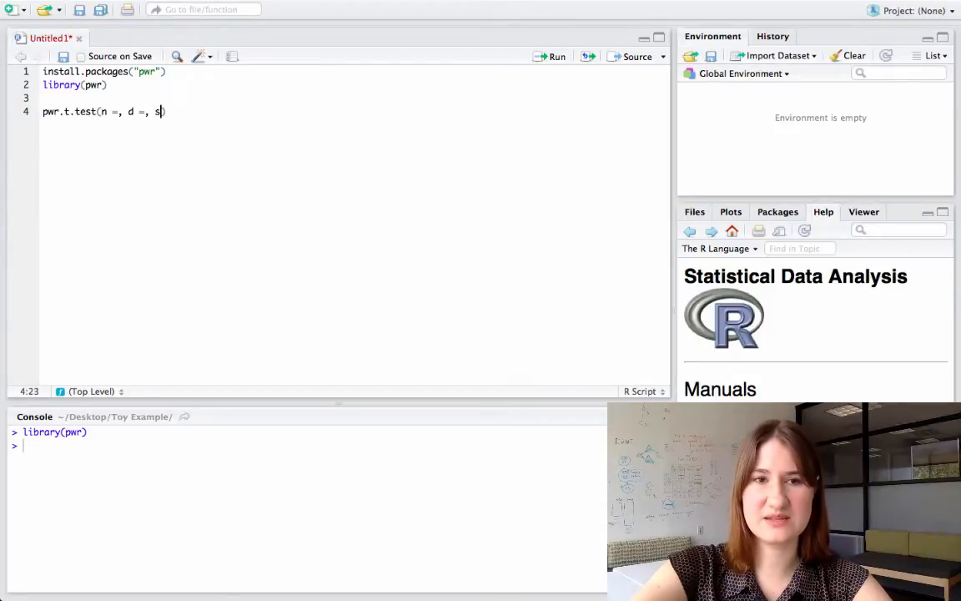
type("ig.level = , power =,")
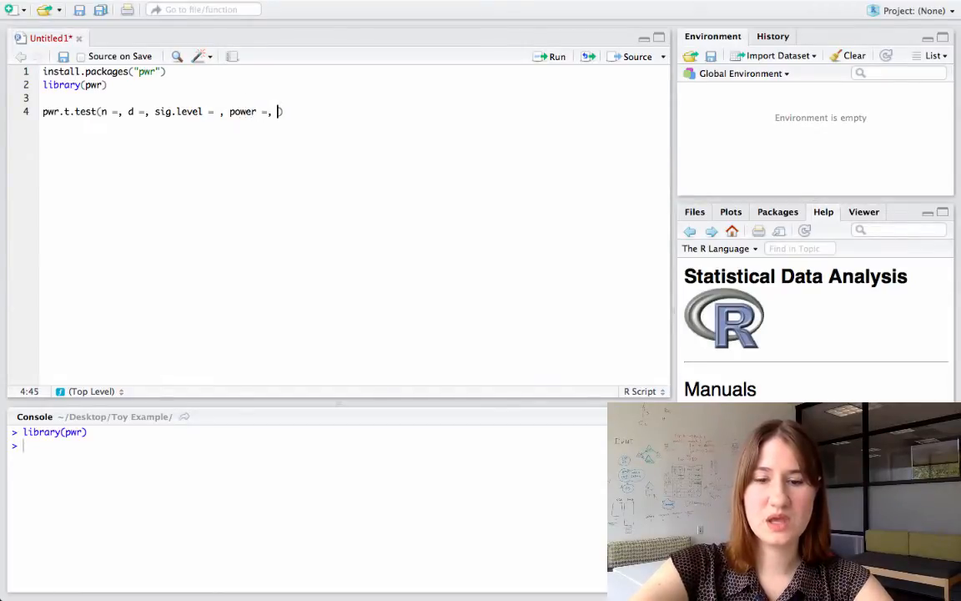
Complete the call with power = , alternative = "two.sided" and type = "two.sample"
type("alternative = \"two.sided\", type")
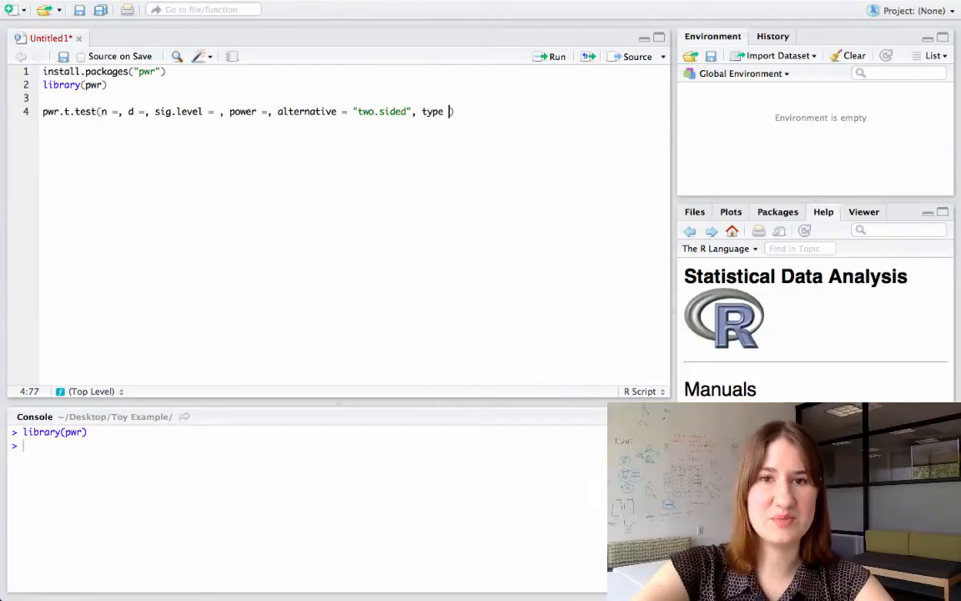
type("= \"\"")
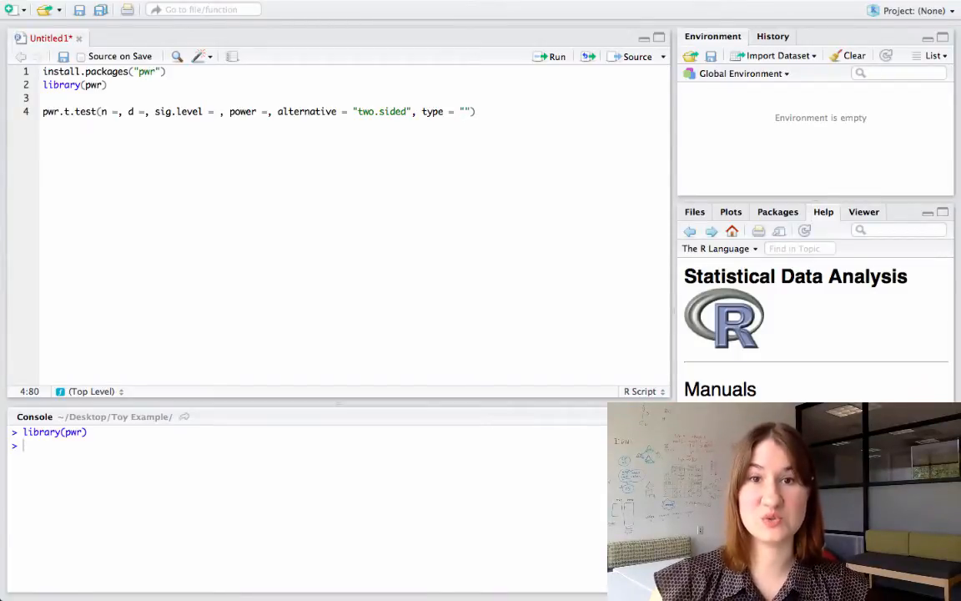
type("two.")
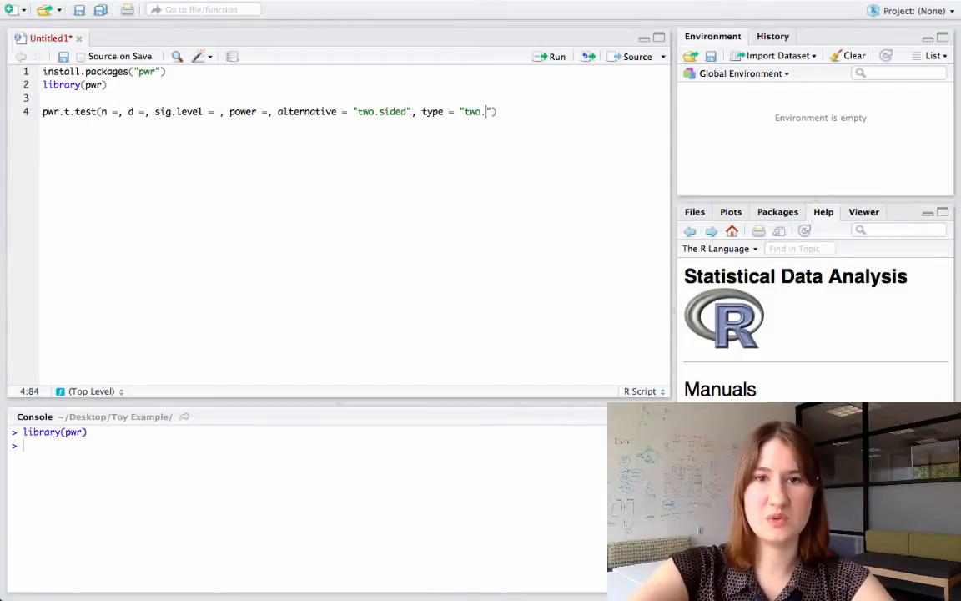
type("sample")
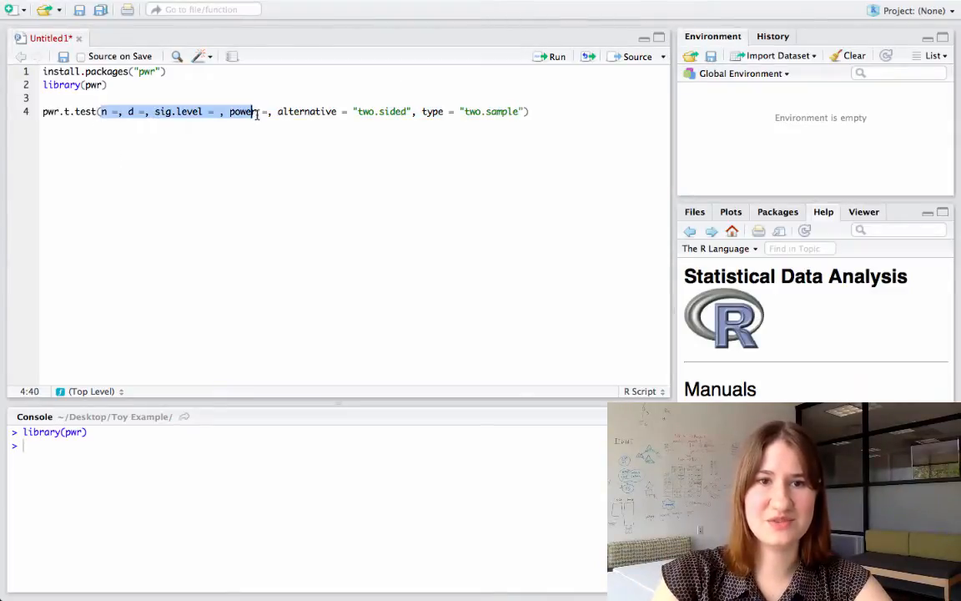
type("=")
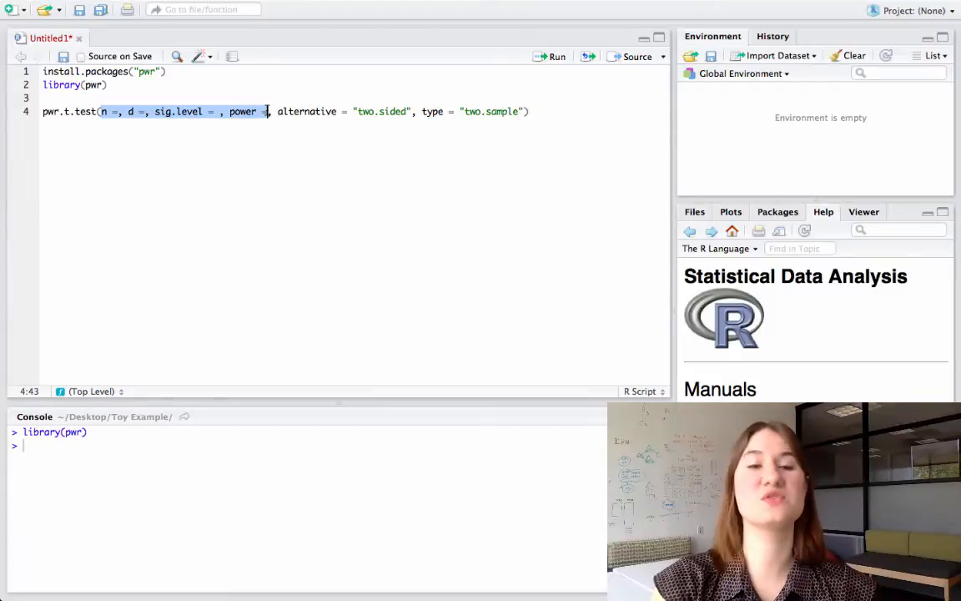
mouse_move(20, 137)
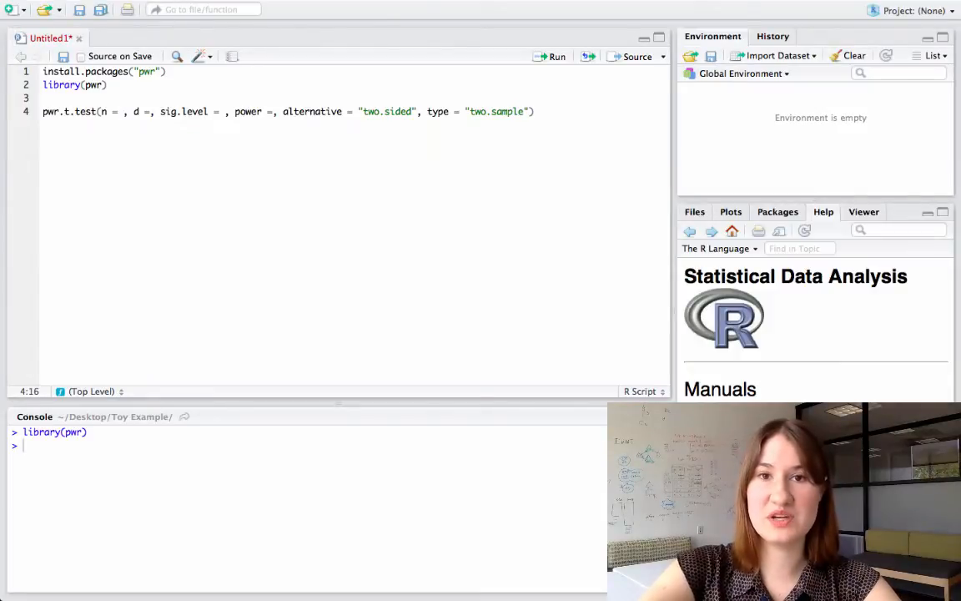
Fill in n = NULL, d = .5, sig.level = .05, power = .8 and run it, giving n = 63.76561
type("NULL")
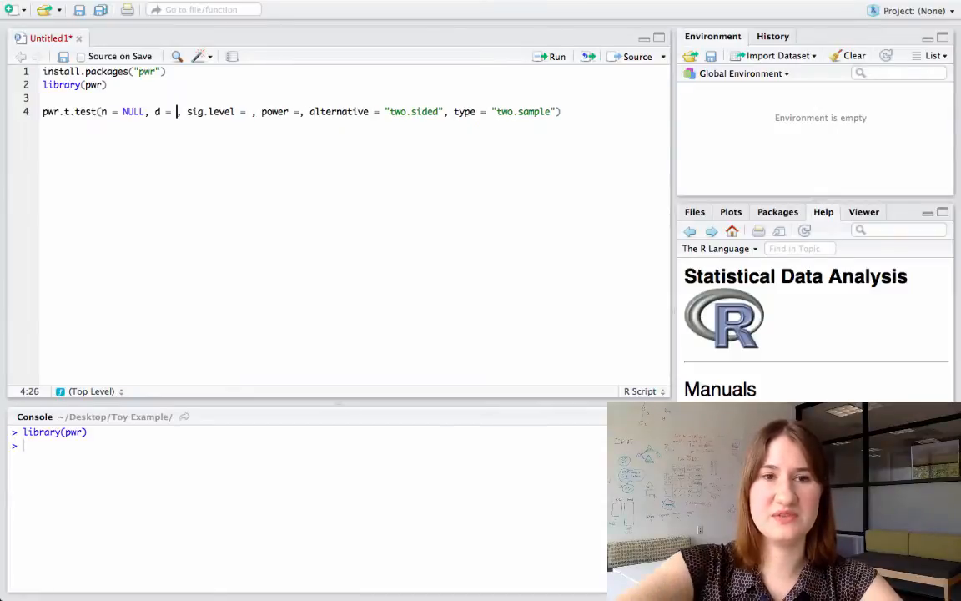
type(".")
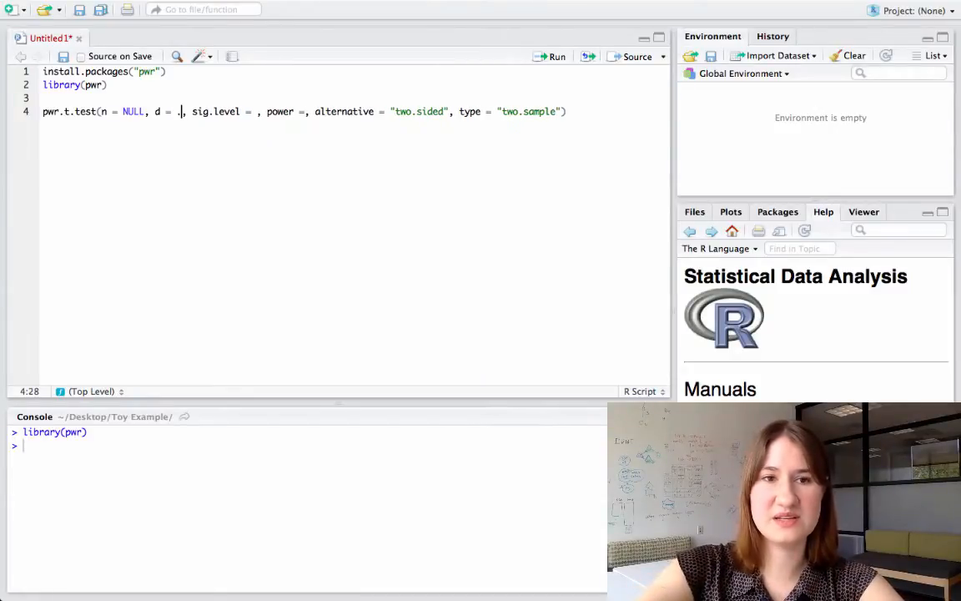
type("5")
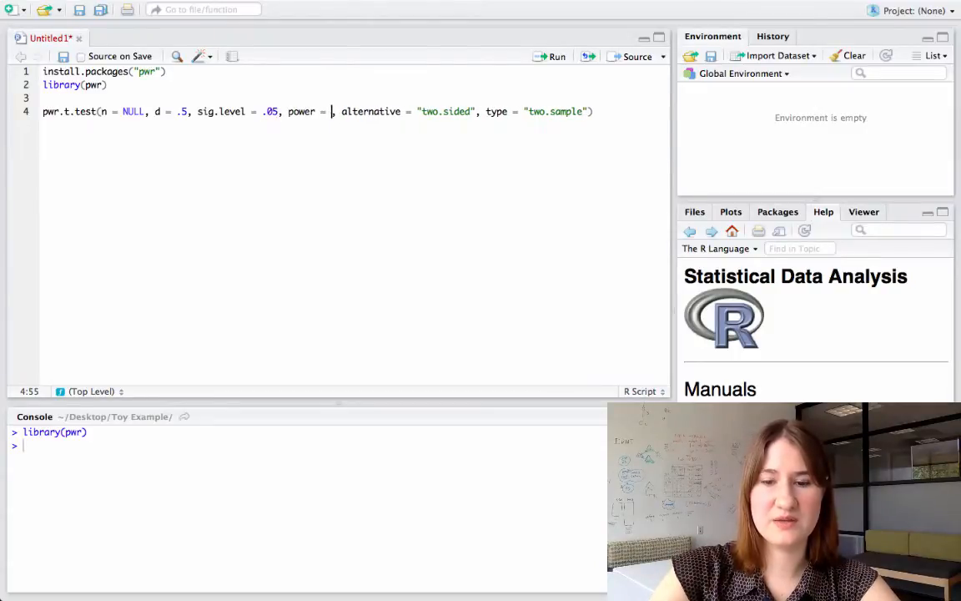
type(".8")
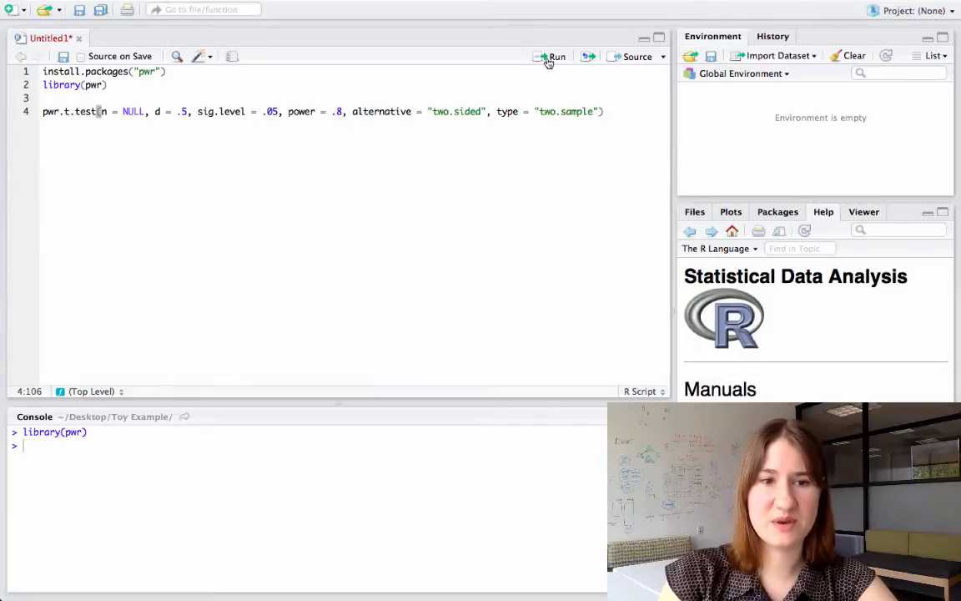
left_click(551, 57)
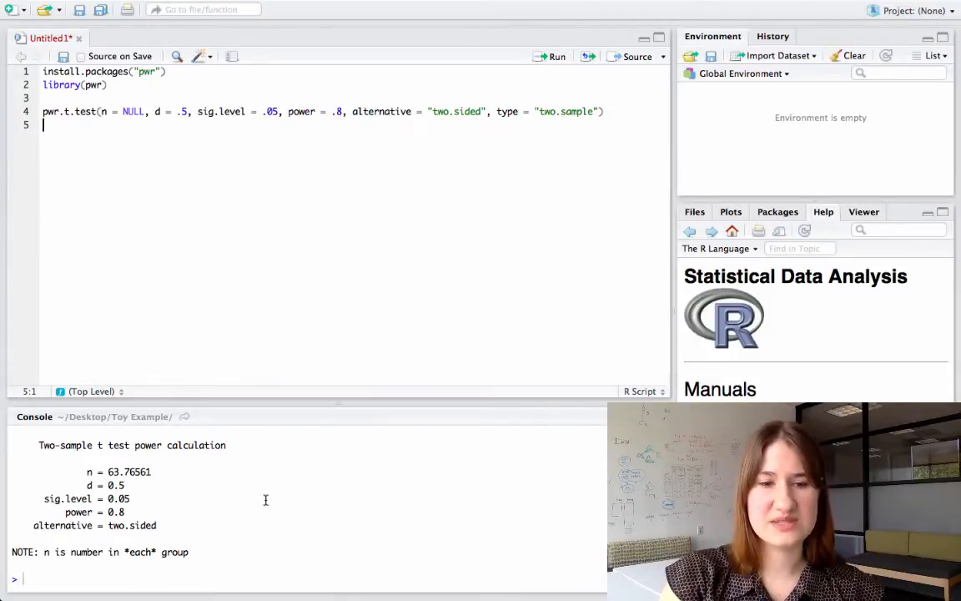
mouse_move(197, 540)
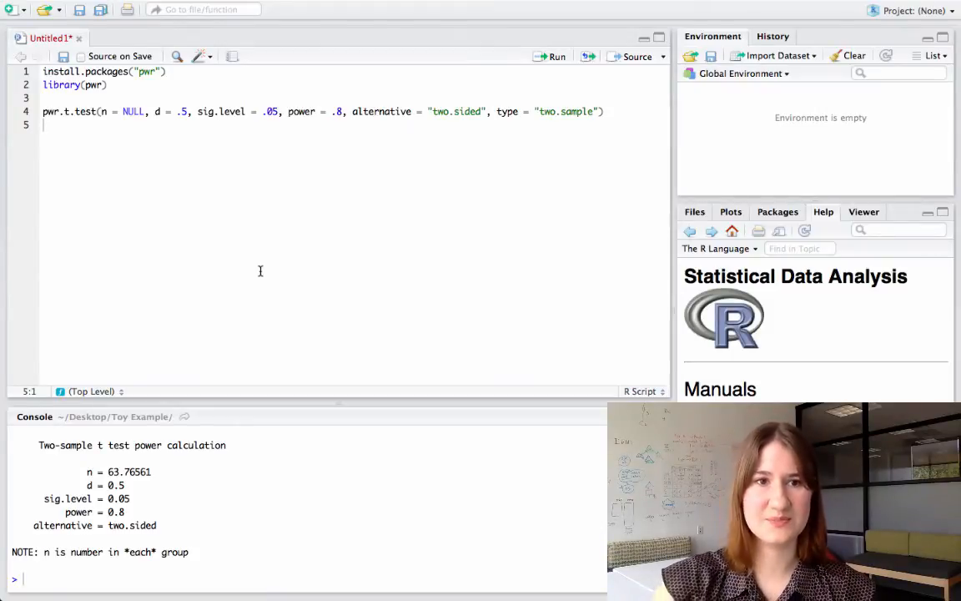
Duplicate the call onto line 6 with a numeric n and power = NULL
double_click(300, 110)
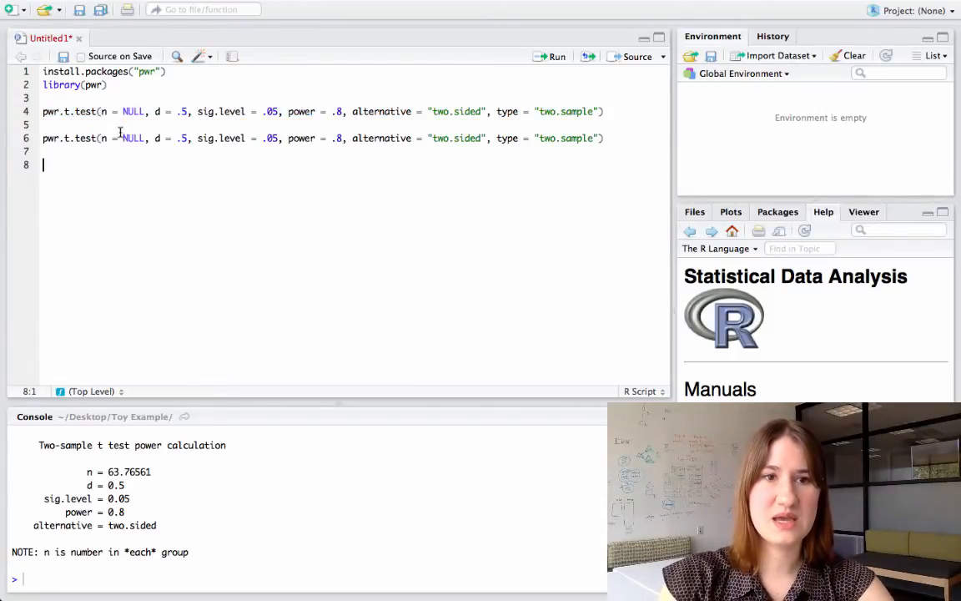
double_click(134, 137)
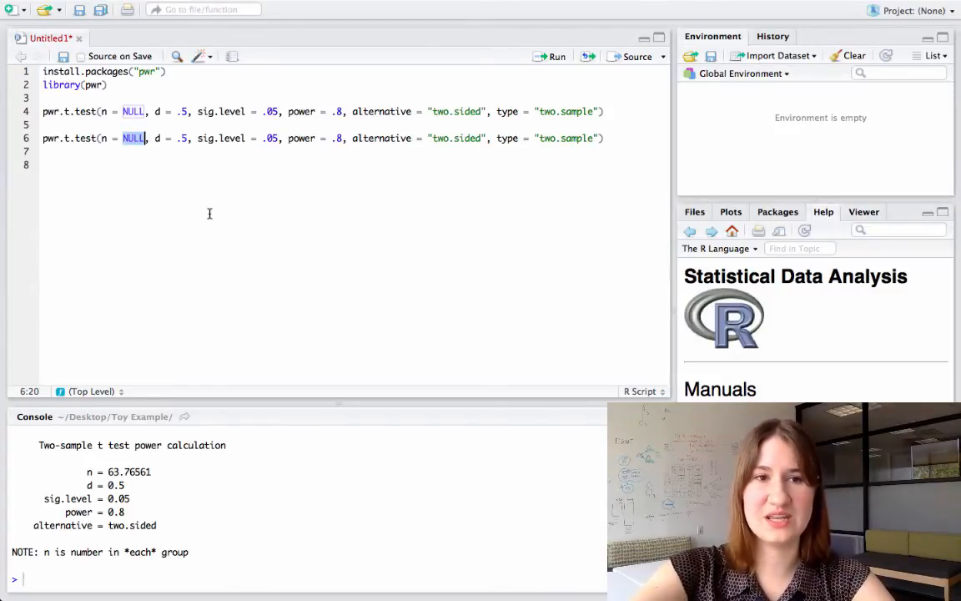
type("100")
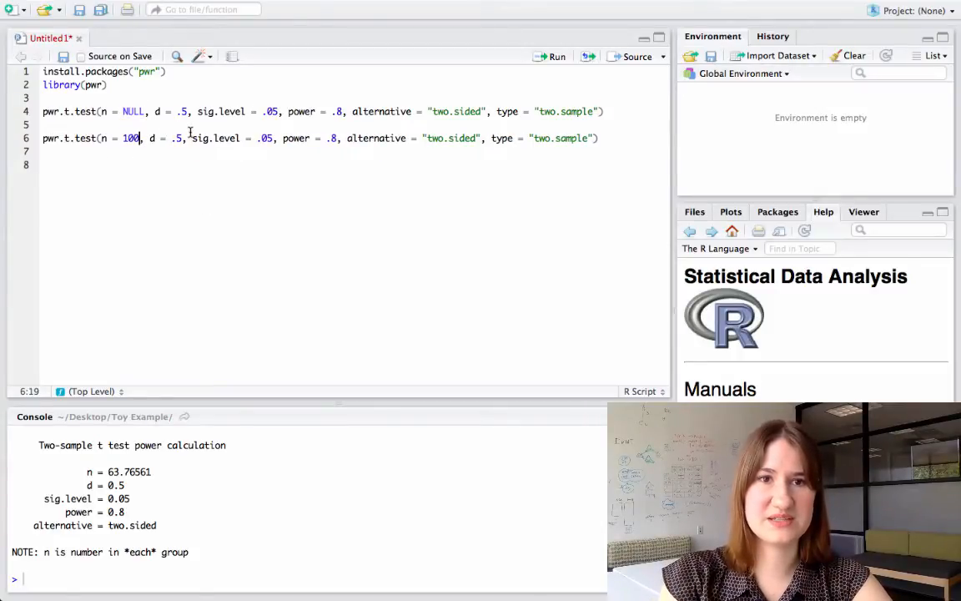
key("Backspace")
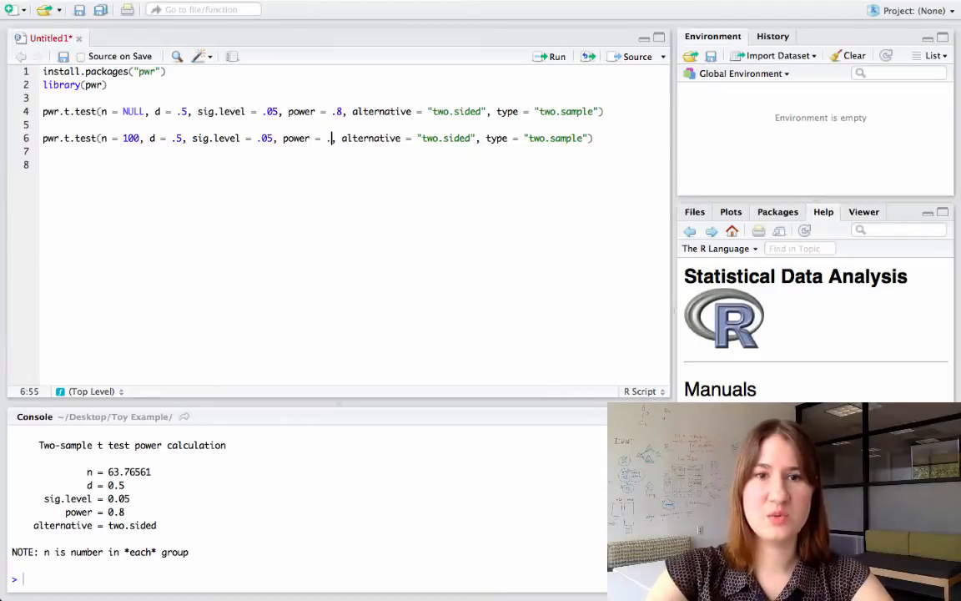
type("NULL")
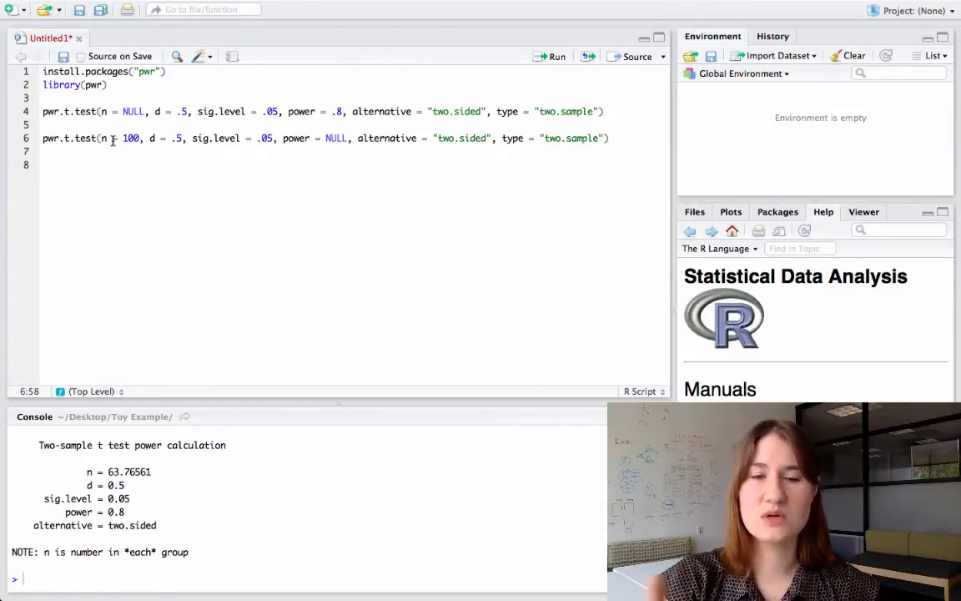
Set n = 50 and run the call, returning power 0.6968934
double_click(130, 136)
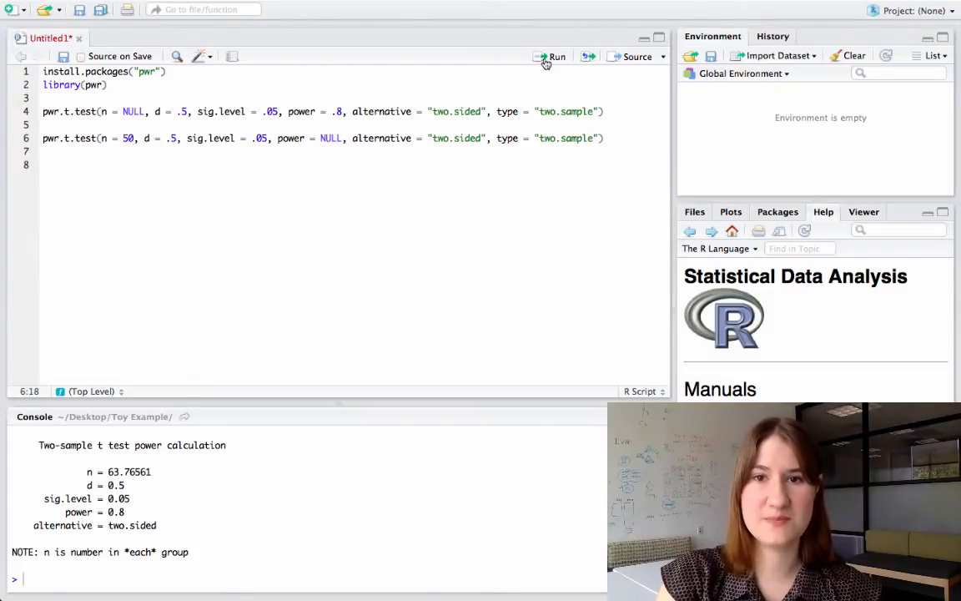
left_click(557, 57)
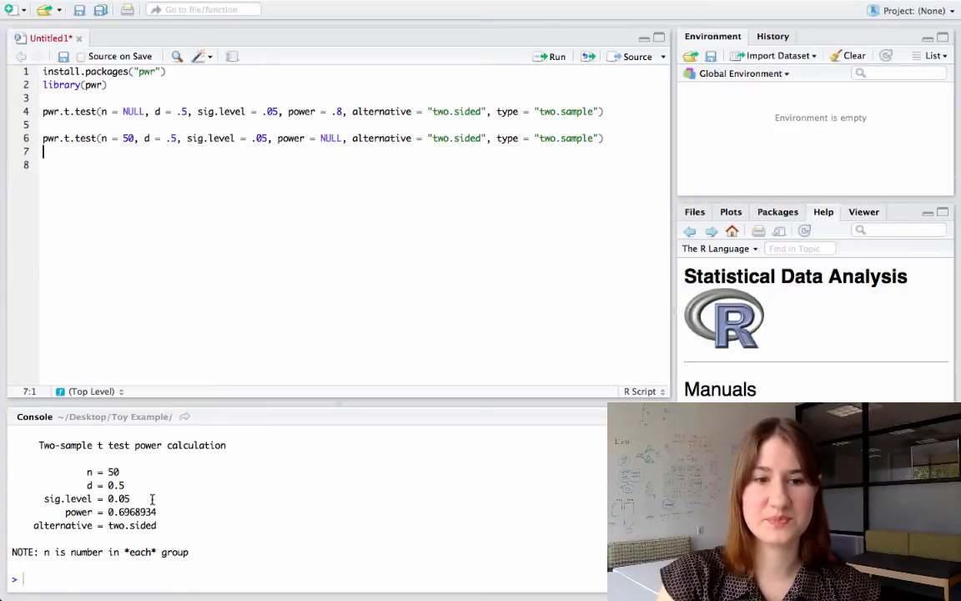
mouse_move(113, 516)
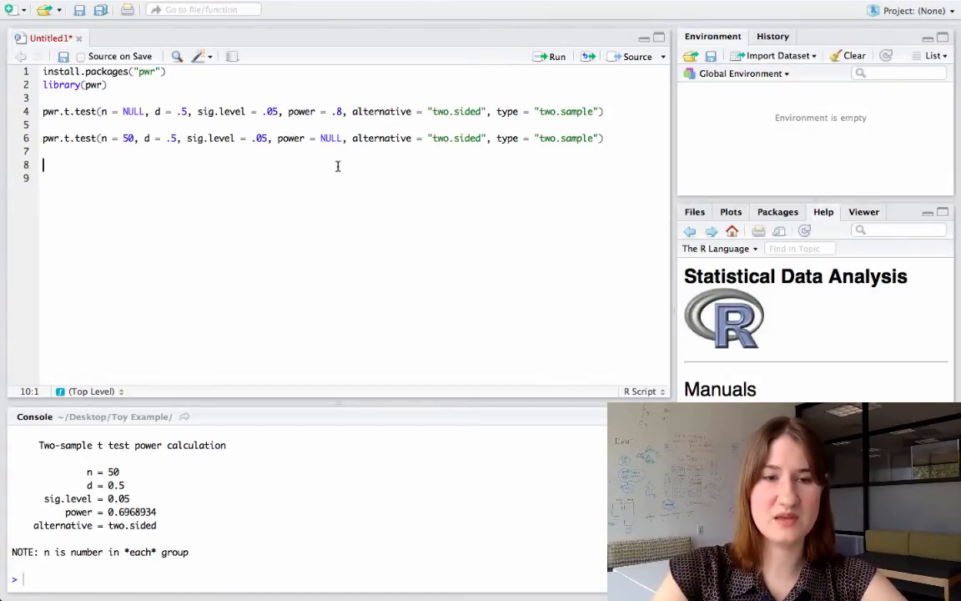
Add a pwr.t.test call with alternative = "greater" and run it, giving n = 50.1508
type("pwr.t.test(n = NULL, d = .5, sig.level = .05, power = .8, alternative = \"two.sided\", type = \"two.sample\")")
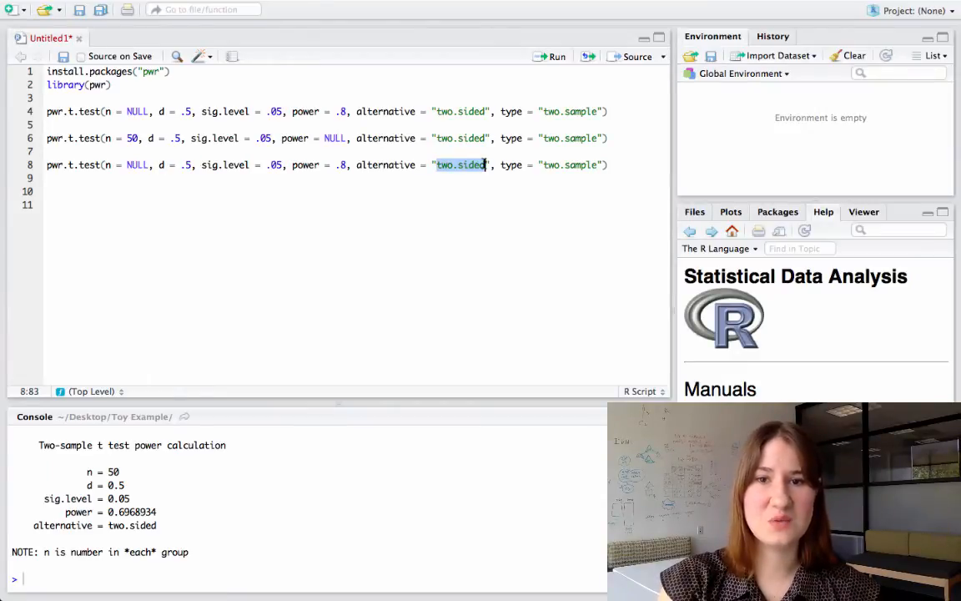
type("greate")
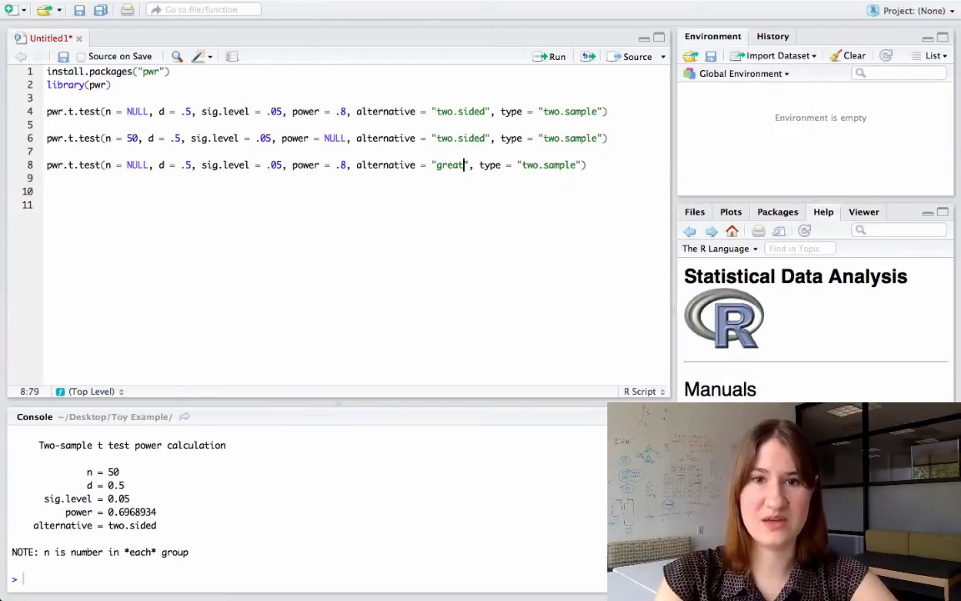
type("er")
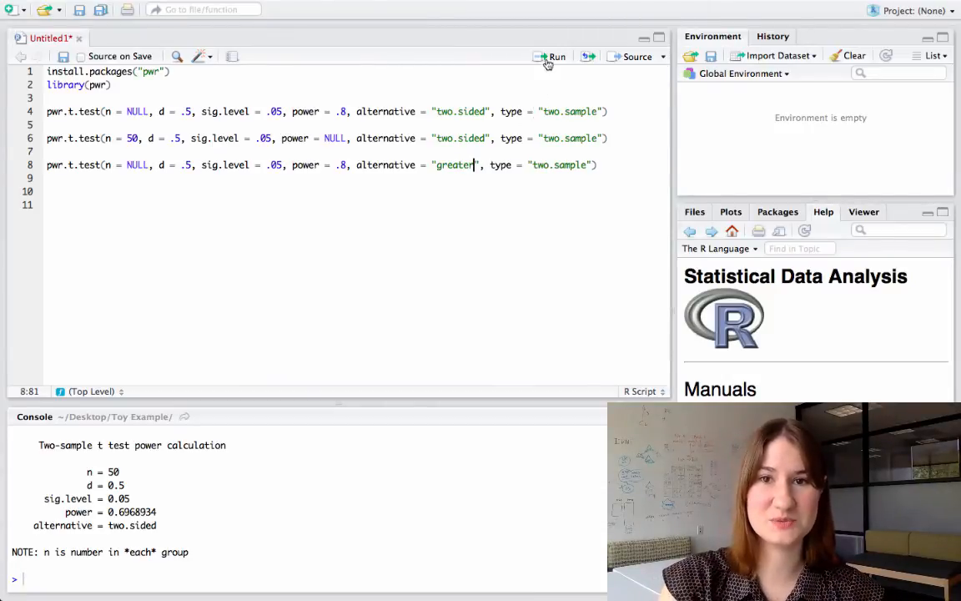
left_click(550, 56)
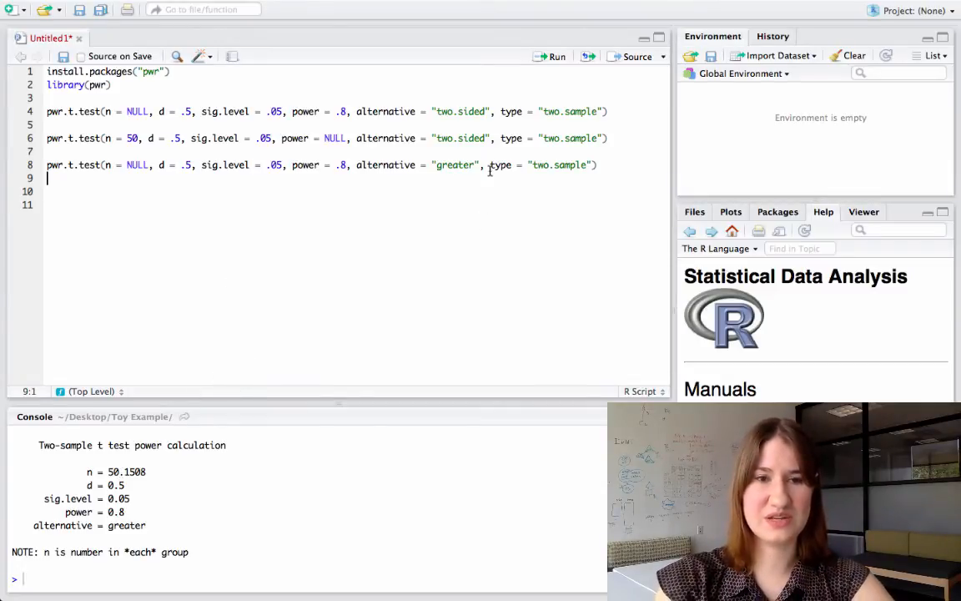
Add a pwr.t.test call with alternative = "less" and run it, producing the uniroot end-point error
type("pwr.t.test(n = NULL, d = .5, sig.level = .05, power = .8, alternative = \"two.sided\", type = \"two.sample\")")
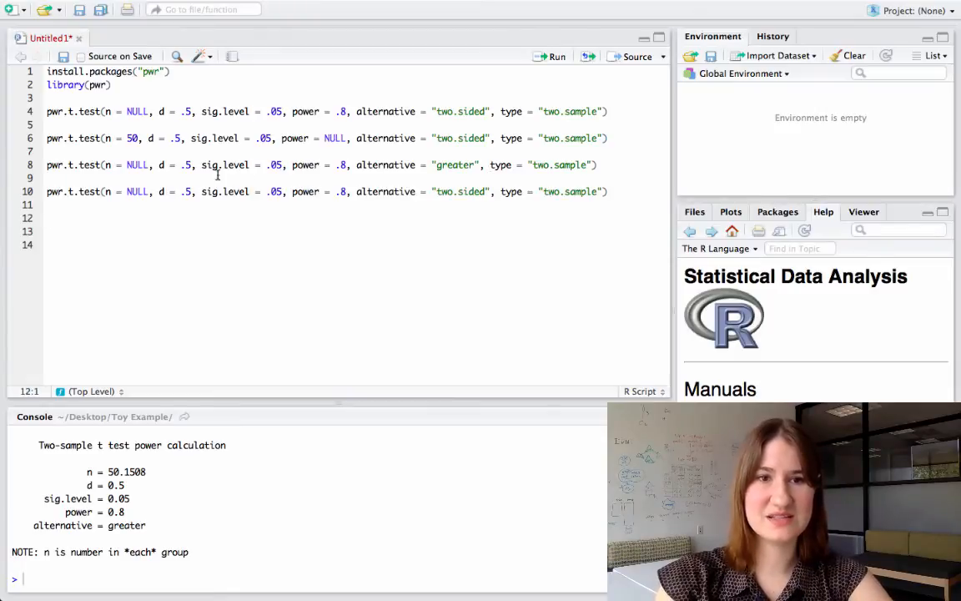
type("le")
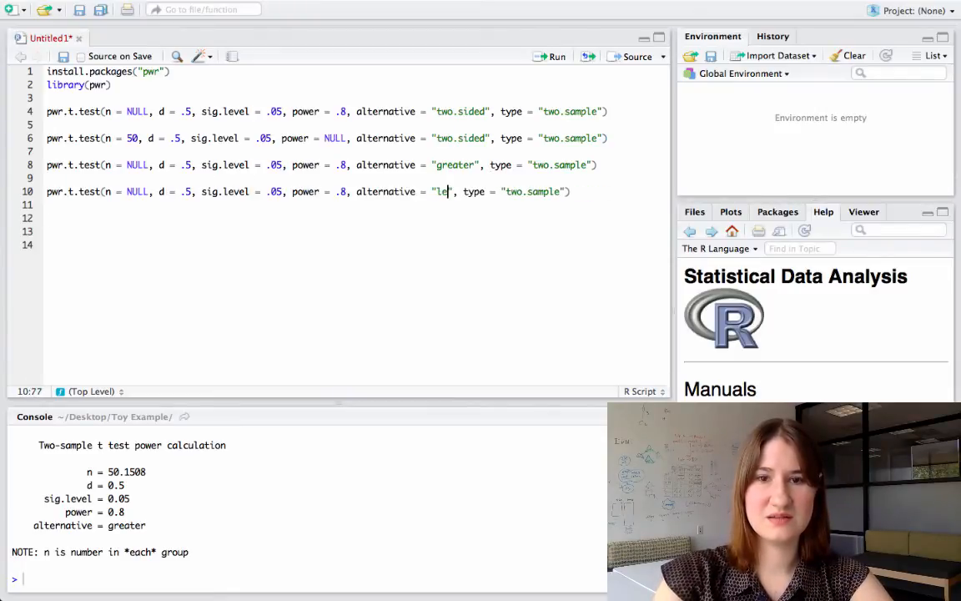
type("ss")
key("Return")
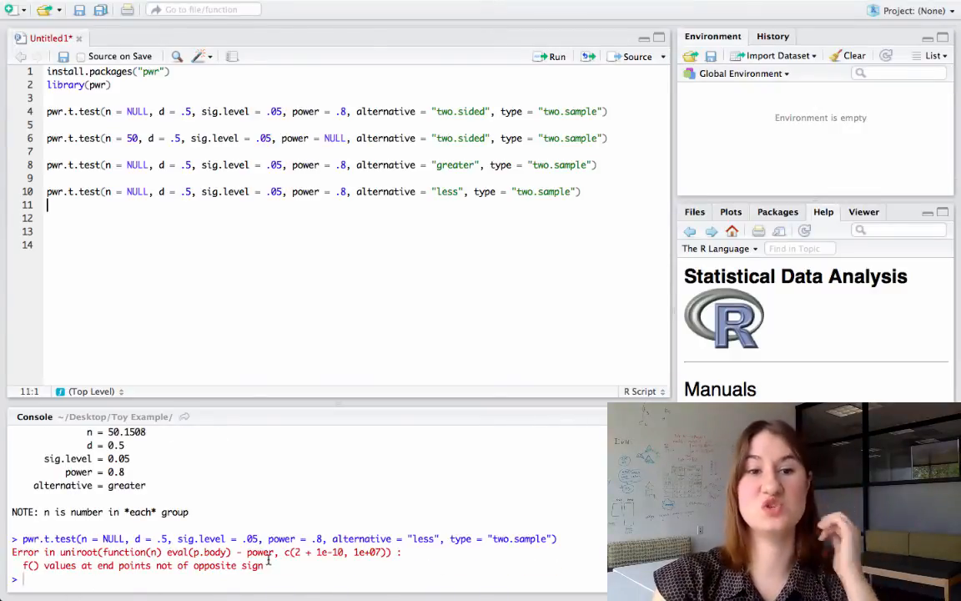
left_click(181, 190)
type("-")
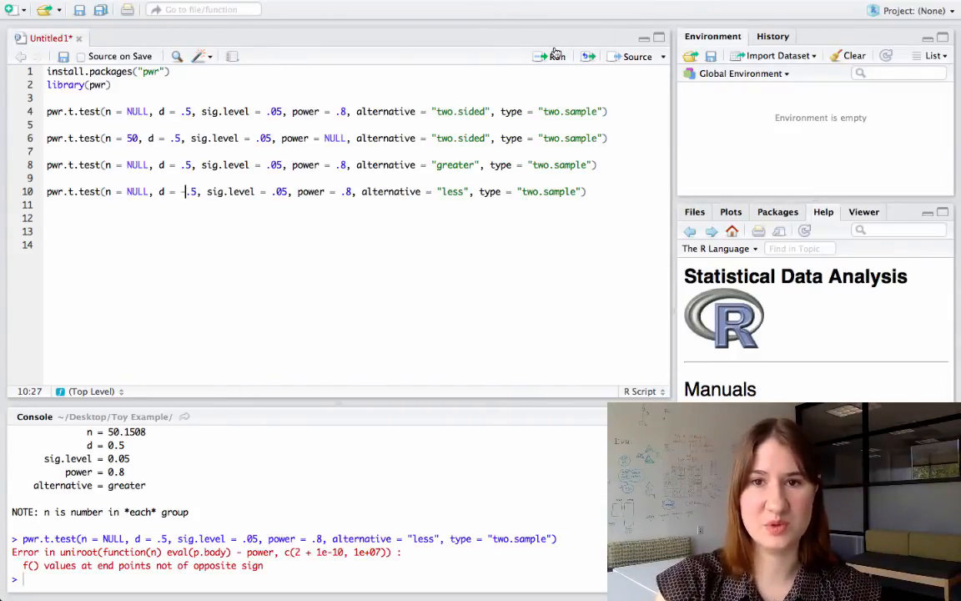
mouse_move(554, 57)
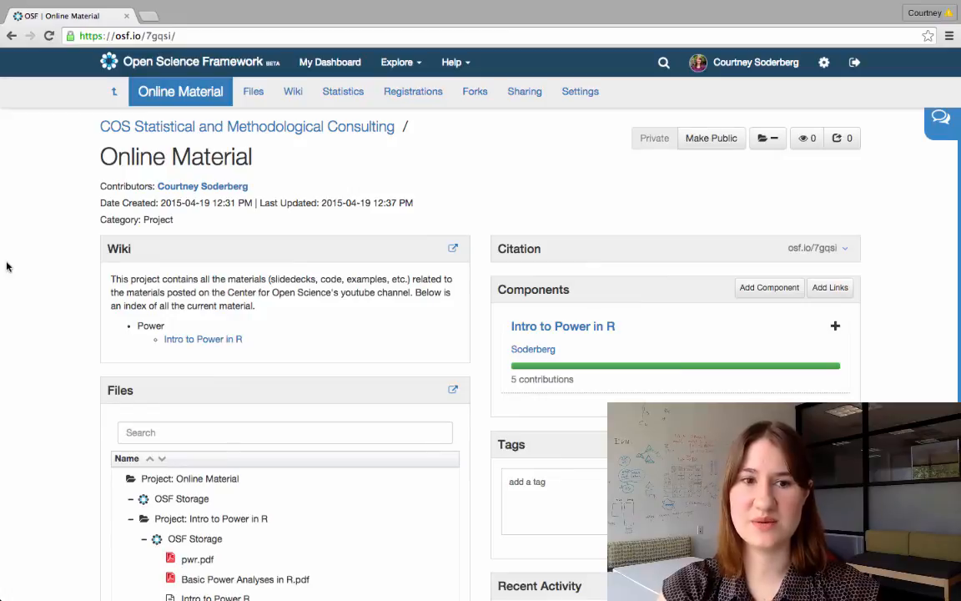
mouse_move(217, 332)
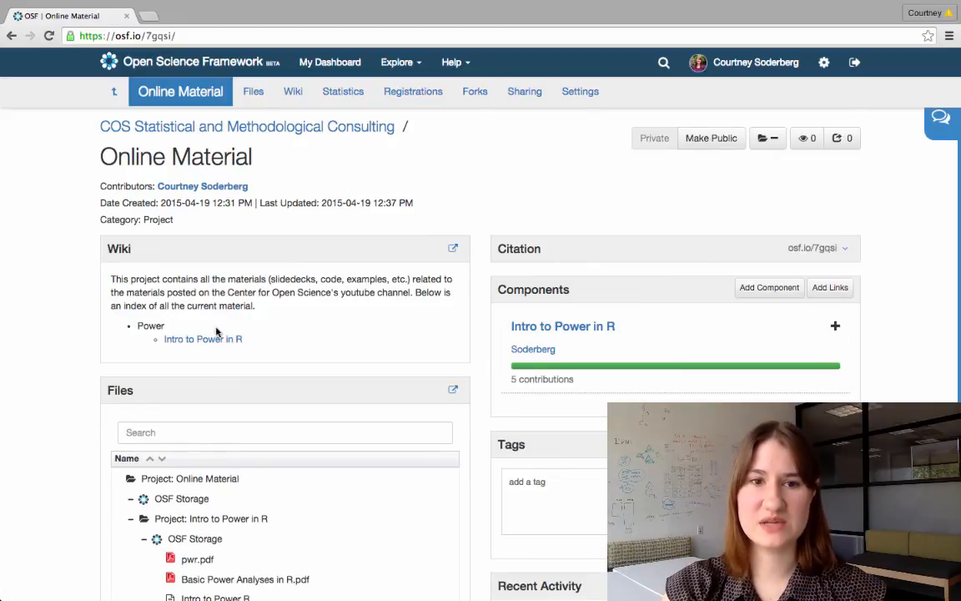
mouse_move(267, 339)
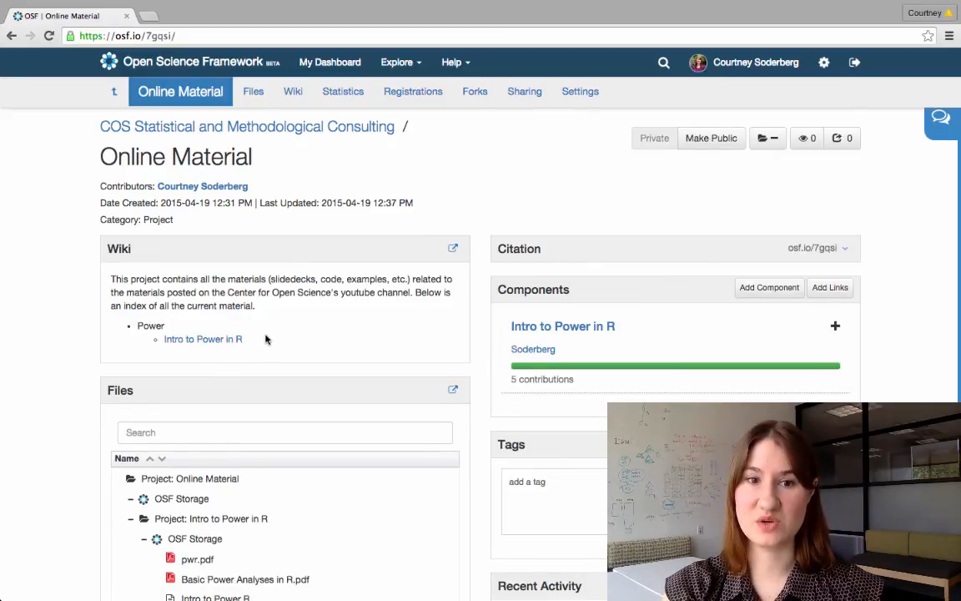
mouse_move(203, 339)
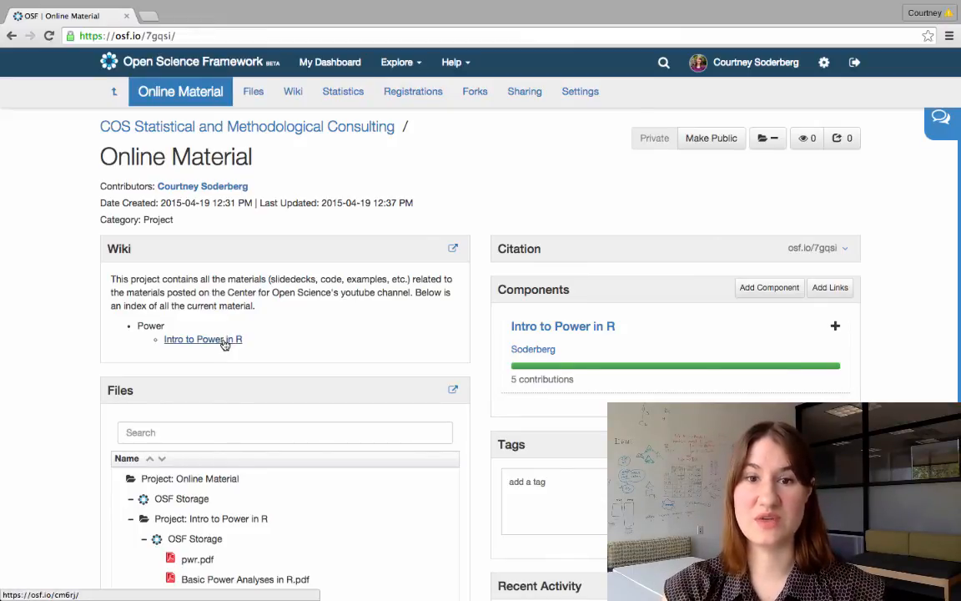
Open the Intro to Power in R project listing pwr.pdf, Basic Power Analyses in R.pdf and Intro to Power.R
left_click(204, 338)
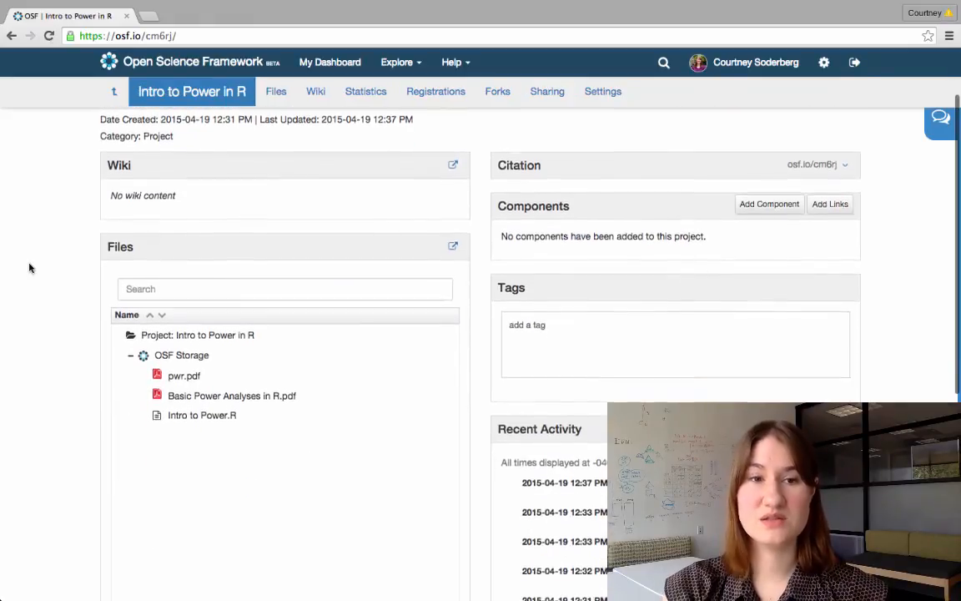
scroll("up", 3)
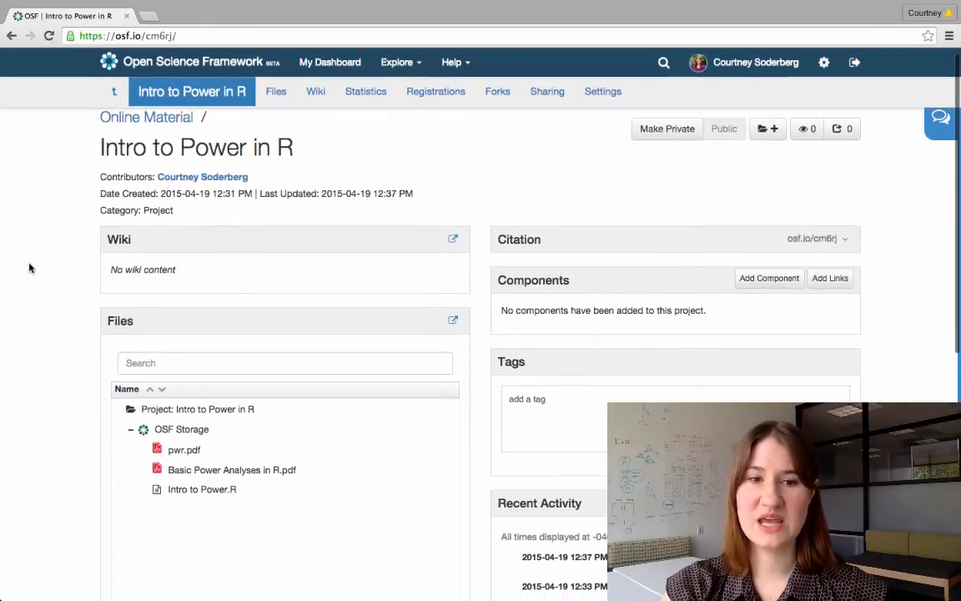